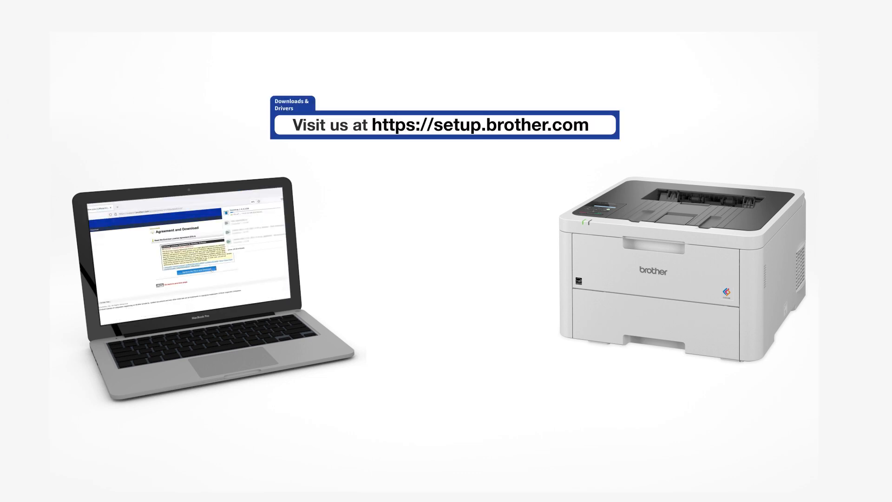
- Agree to the EULA, download EasySetup_2_4_4_0.EXE and launch it from Firefox downloads
click(827, 71)
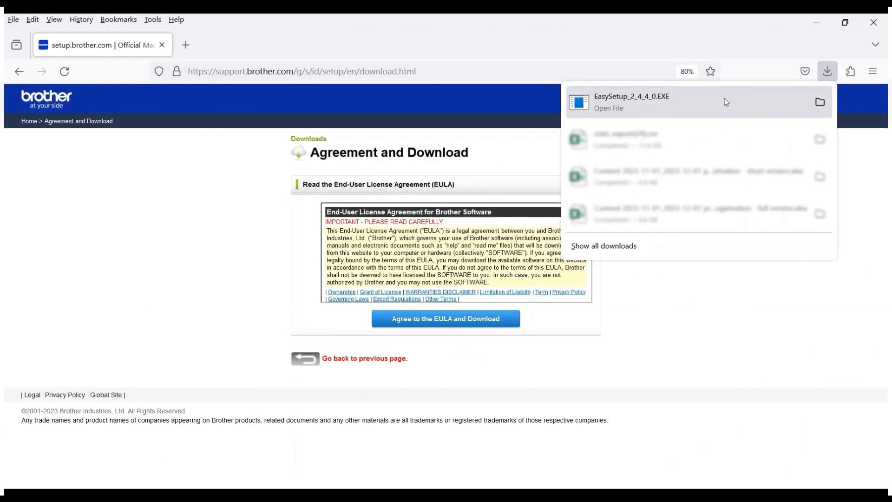
click(632, 102)
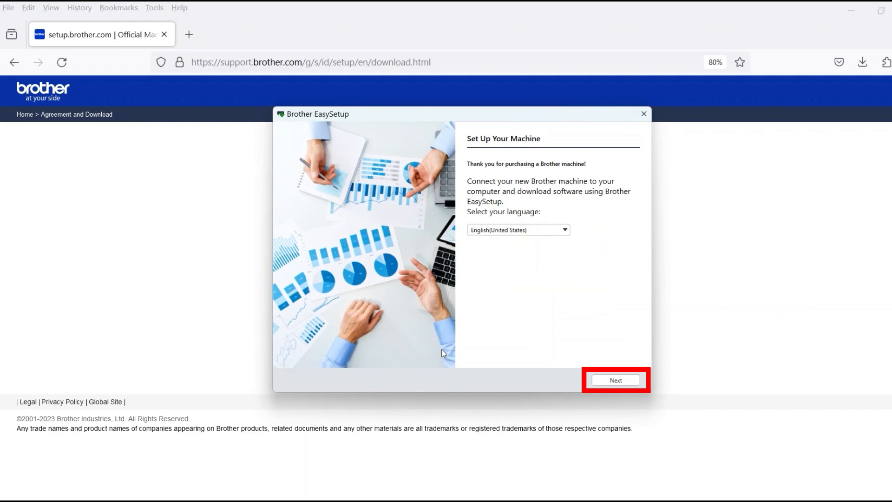
mouse_move(626, 397)
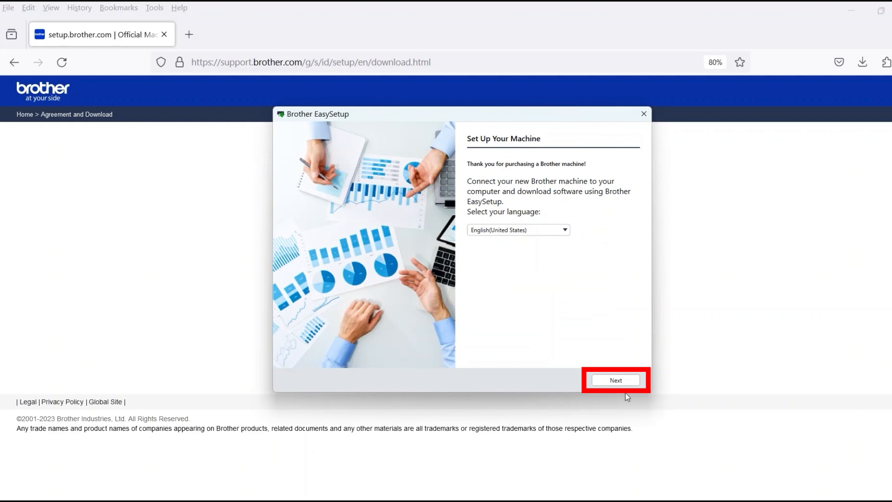
- Continue past the language page and accept the EasySetup license agreement
click(615, 380)
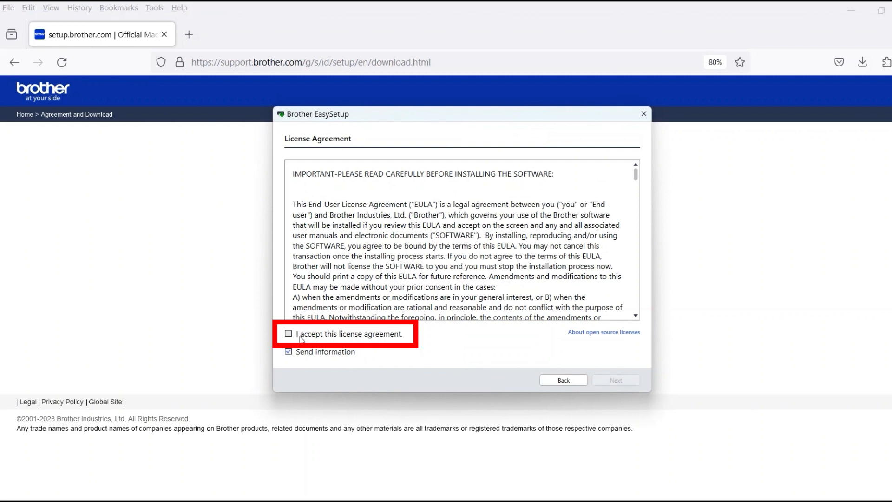
click(288, 333)
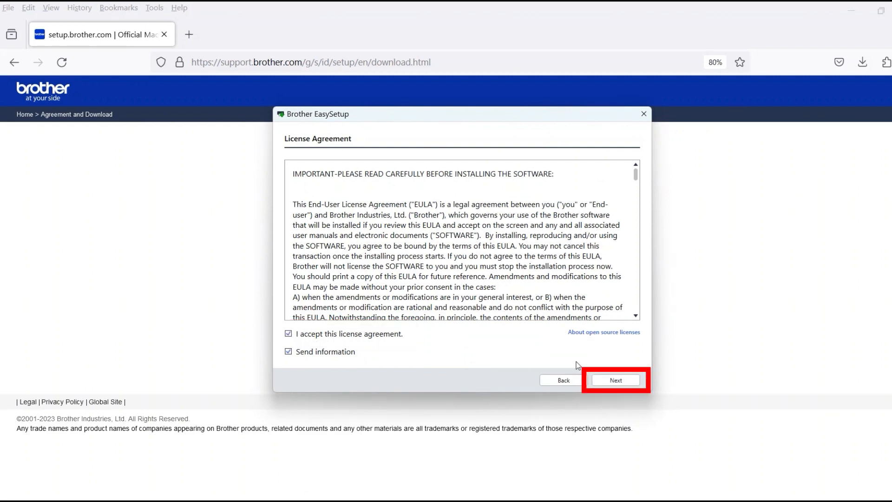
click(615, 379)
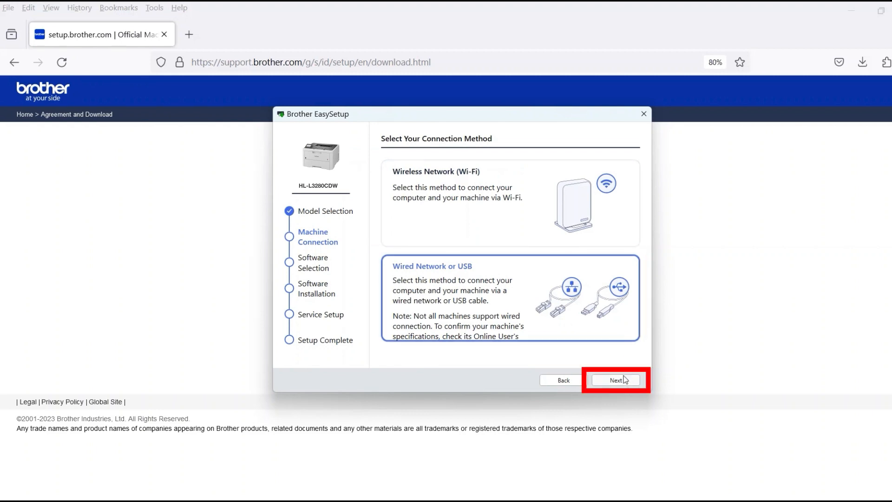
- Choose the Wired Network or USB connection and confirm the detected HL-L3220CDW series (USB)
click(615, 379)
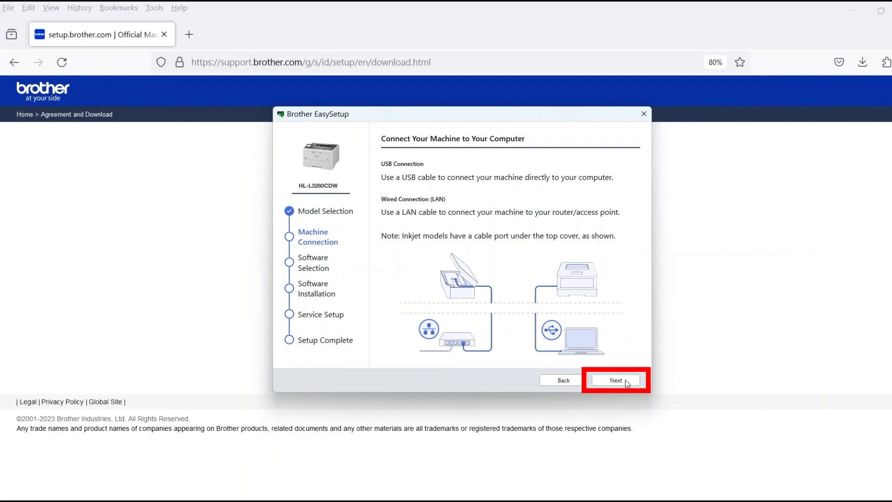
click(615, 380)
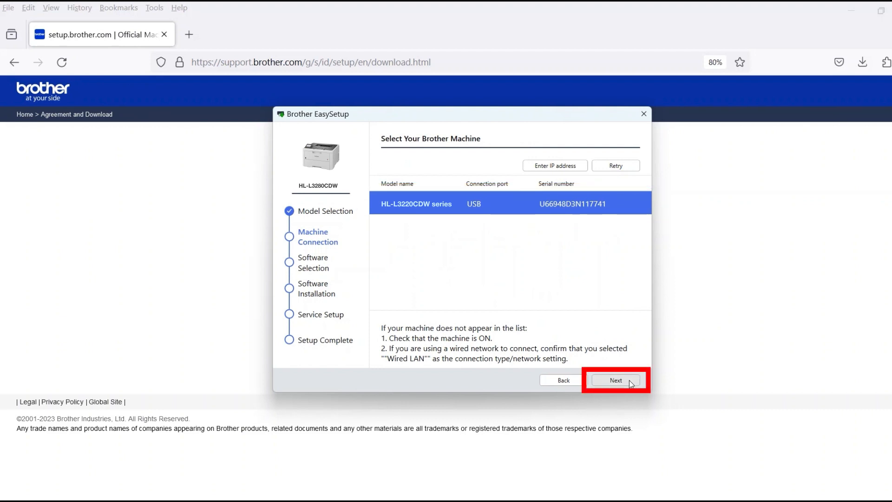
click(615, 380)
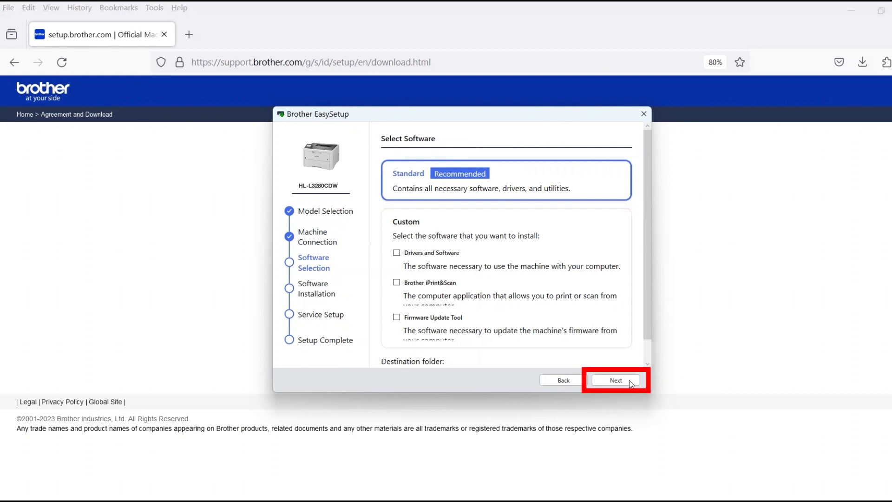
- Install the Standard software package and close the wizard at Setup Complete
click(615, 380)
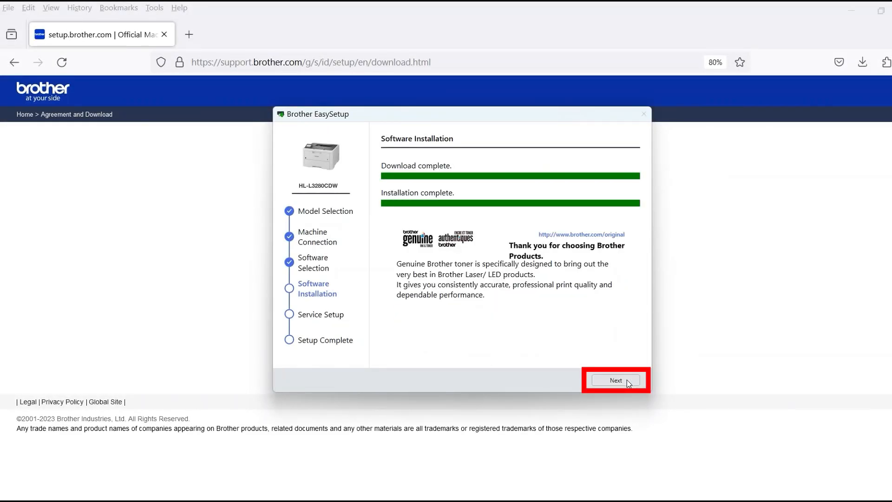
click(614, 379)
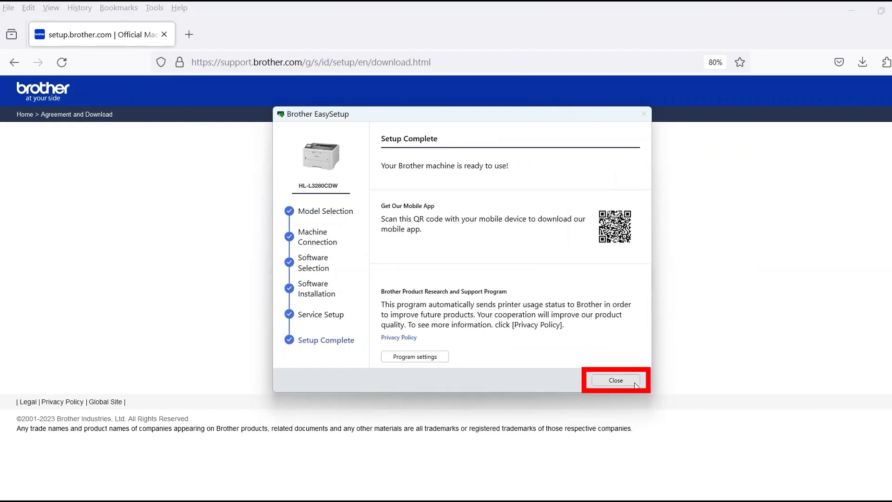
click(614, 380)
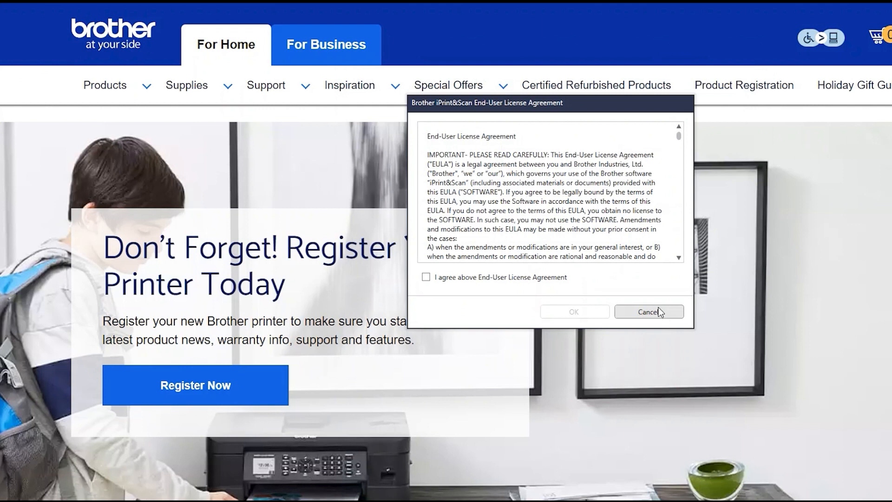
mouse_move(654, 318)
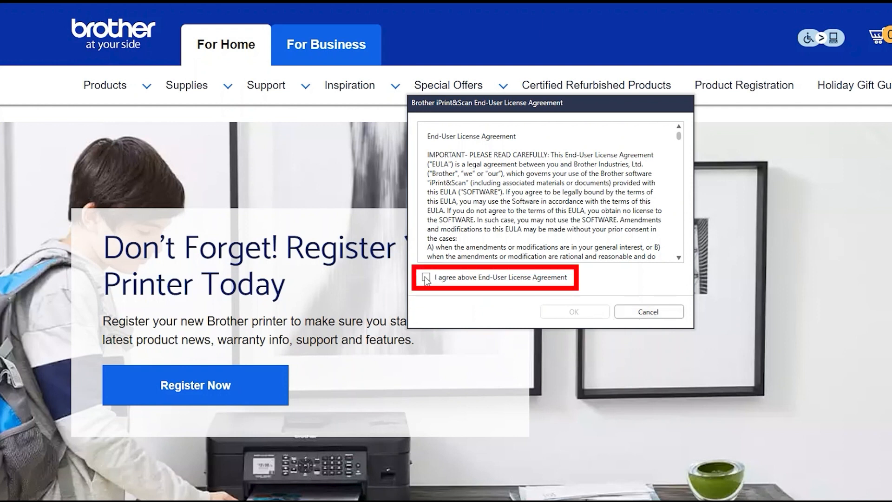
- Agree to the iPrint&Scan End-User License Agreement and confirm with OK
click(425, 277)
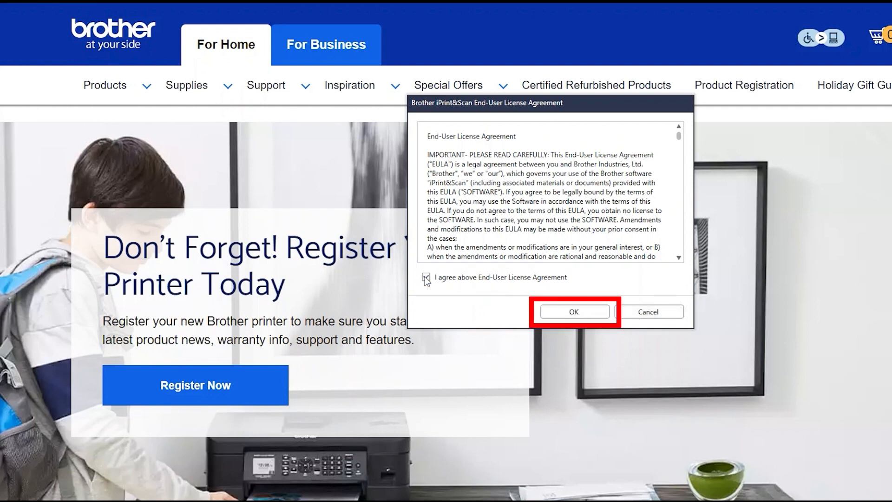
click(573, 311)
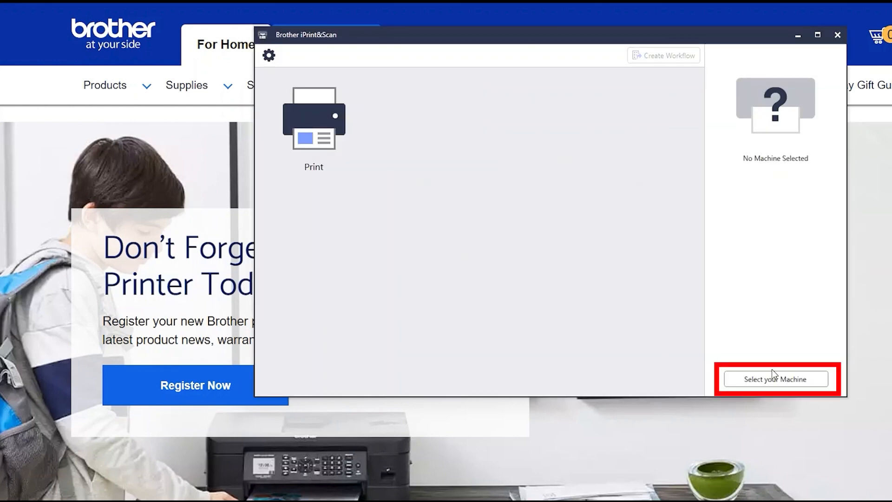
- Select HL-L3220CDW series from the USB machine list and dismiss the Selected Machine message
click(775, 379)
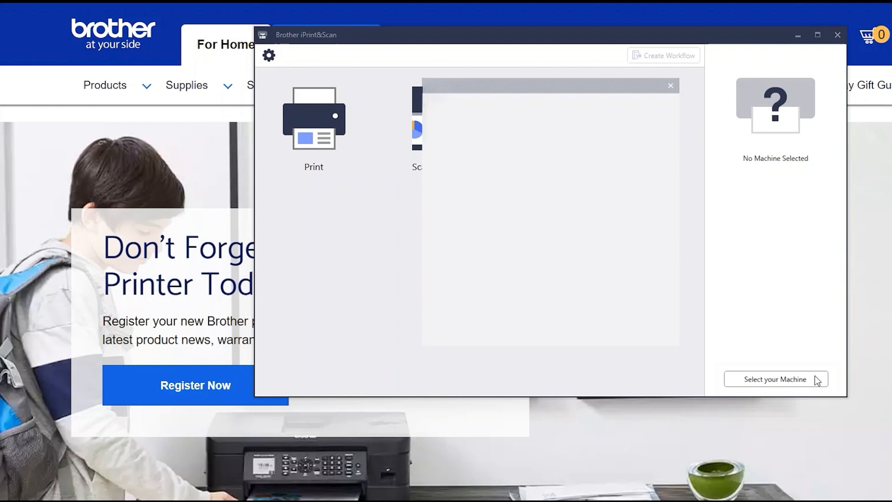
click(775, 379)
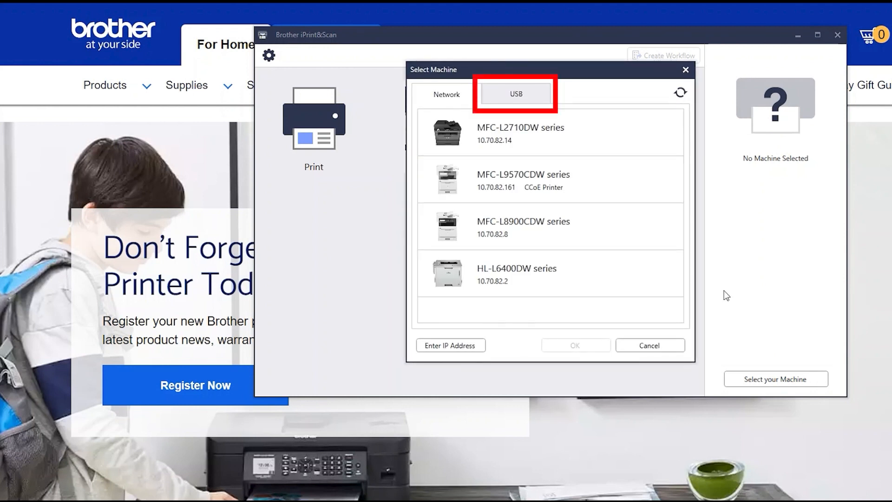
click(516, 94)
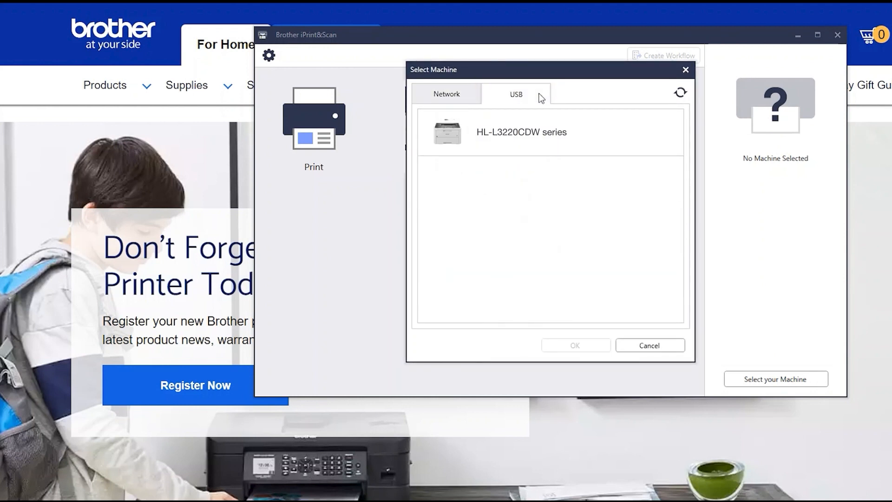
click(520, 131)
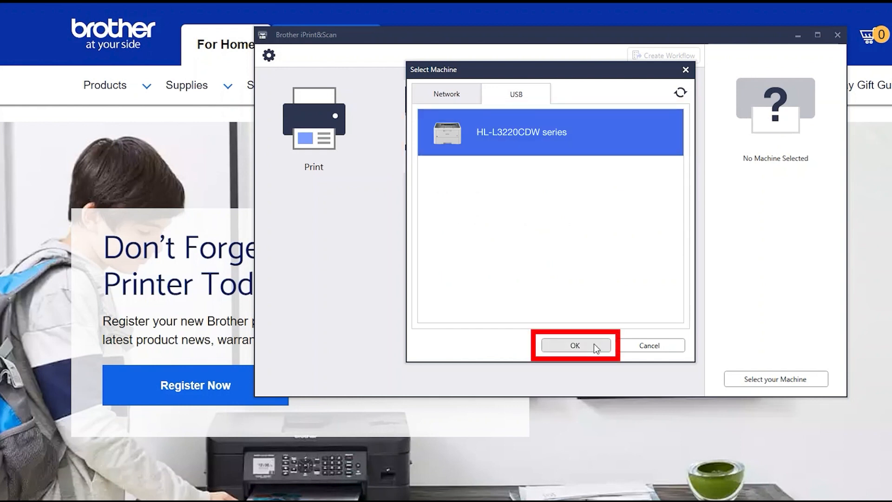
click(574, 345)
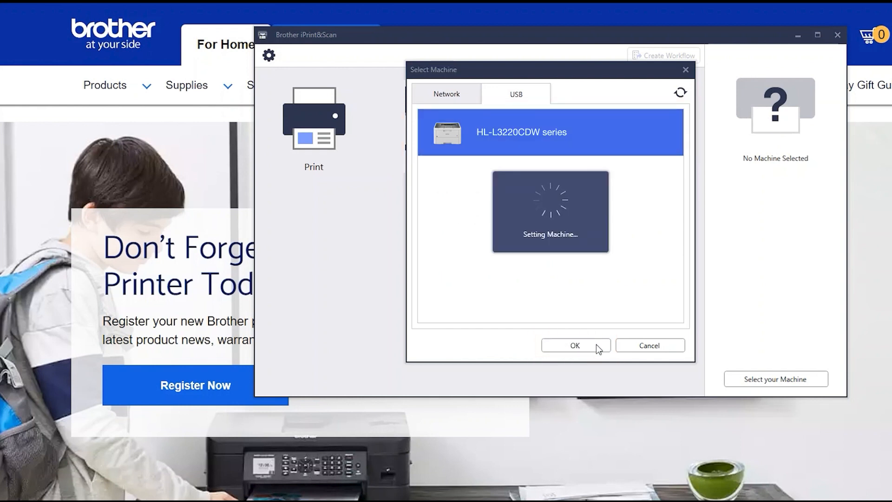
click(575, 346)
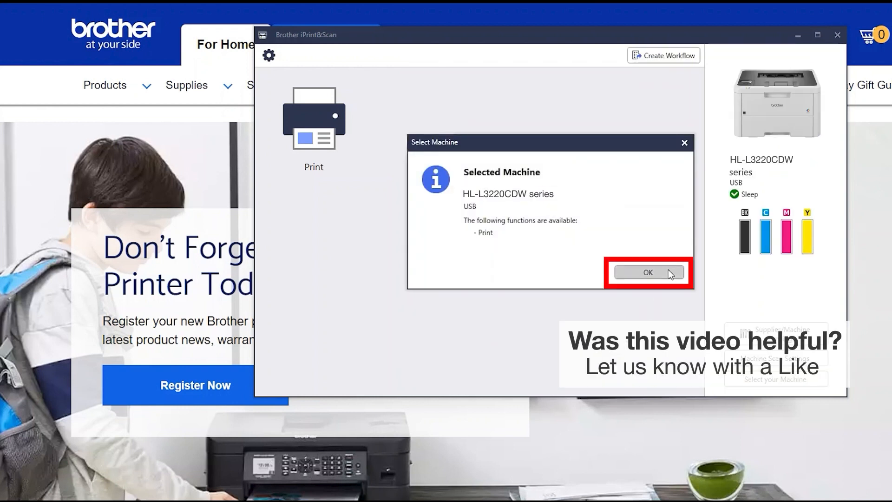
click(646, 272)
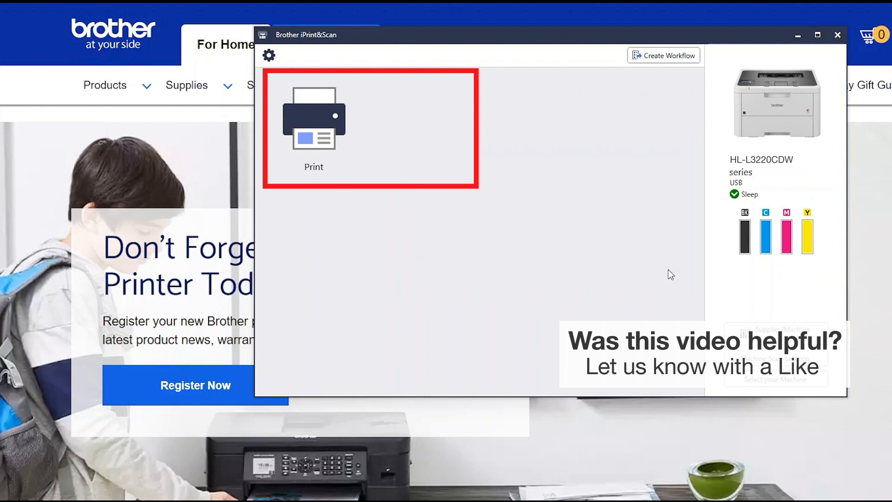